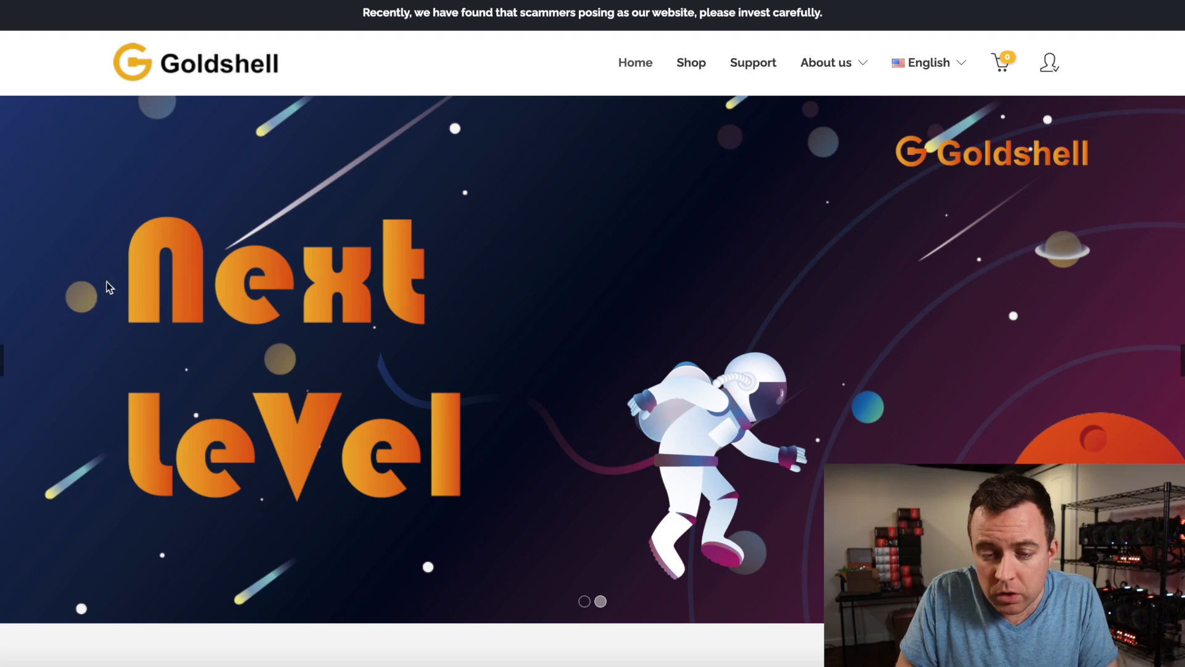
mouse_move(482, 110)
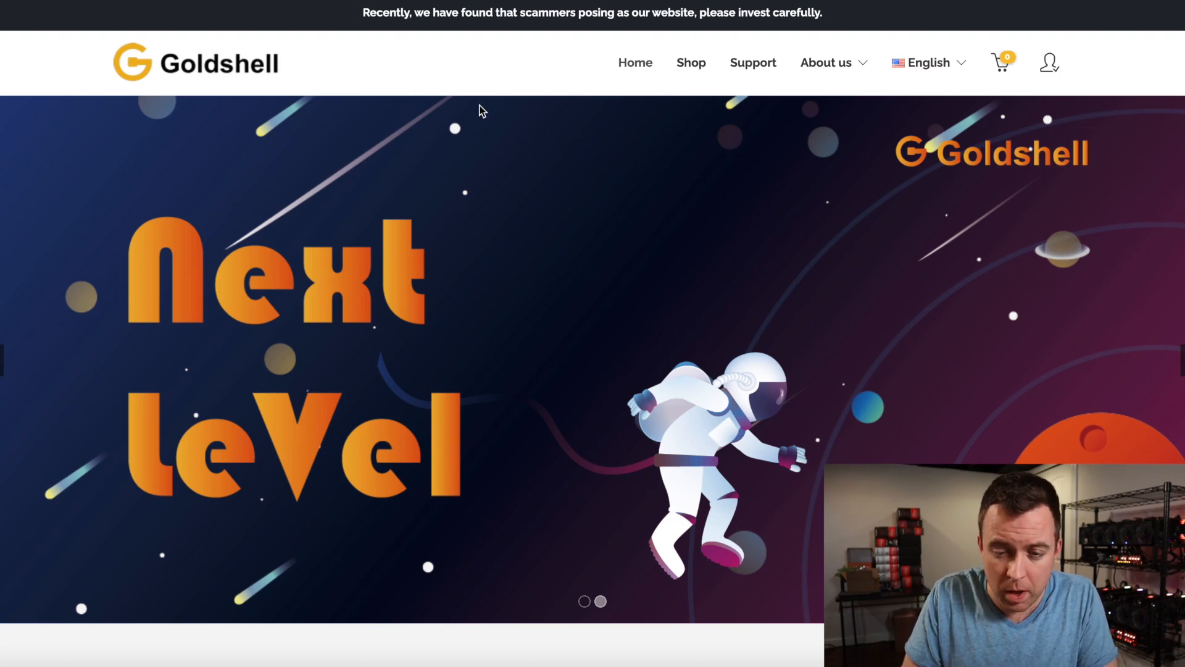
Reach the Software page under Support and bring the Yotta MC & Firmware section into view.
click(752, 61)
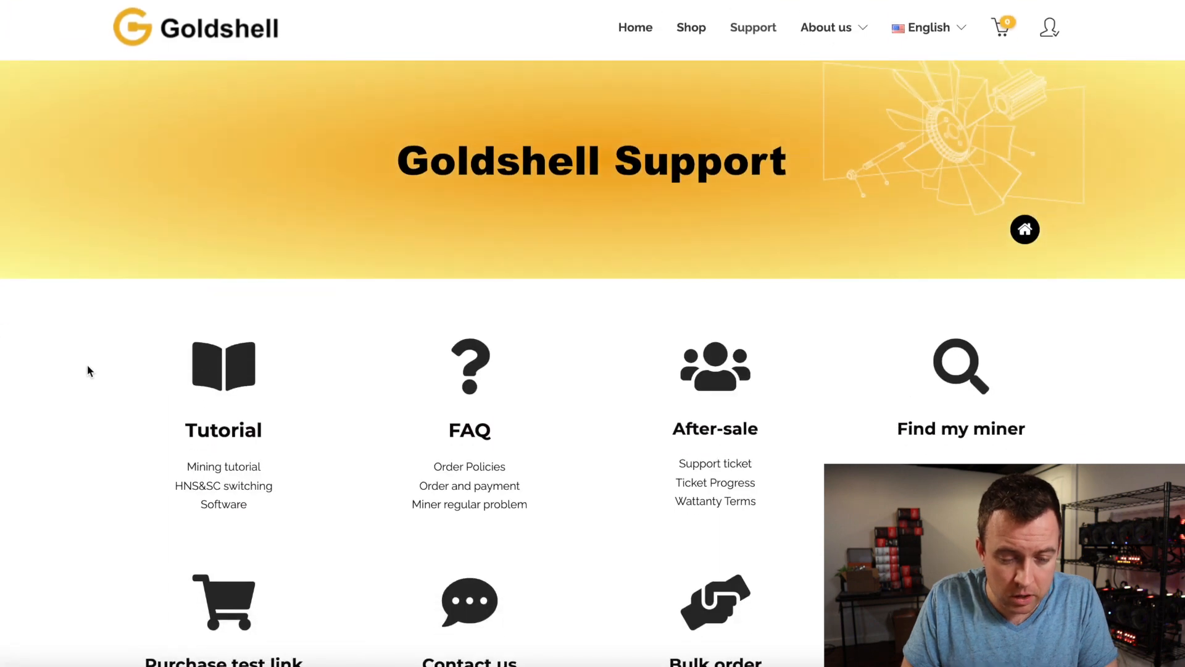
scroll(down, 3)
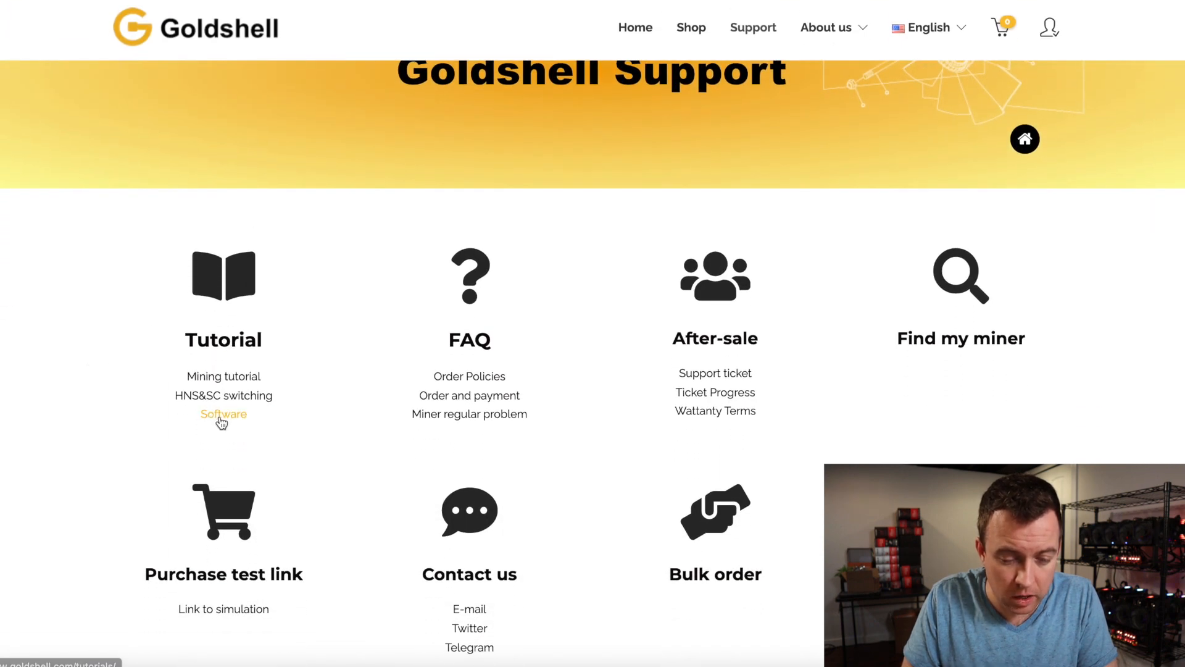
click(223, 414)
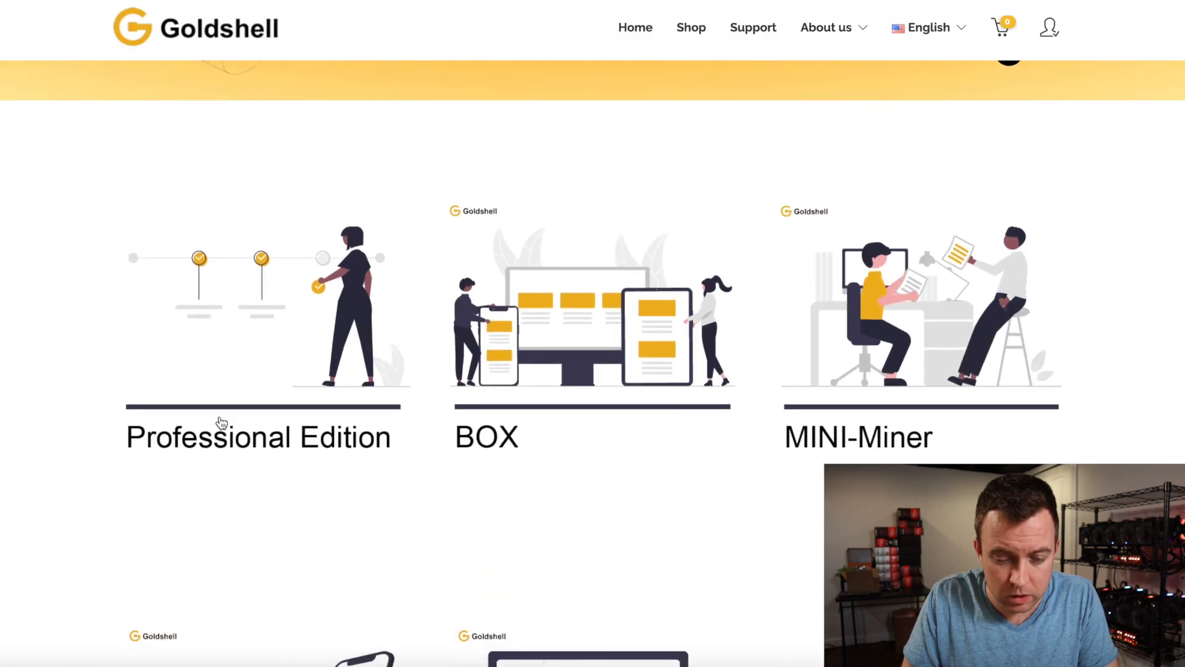
scroll(down, 3)
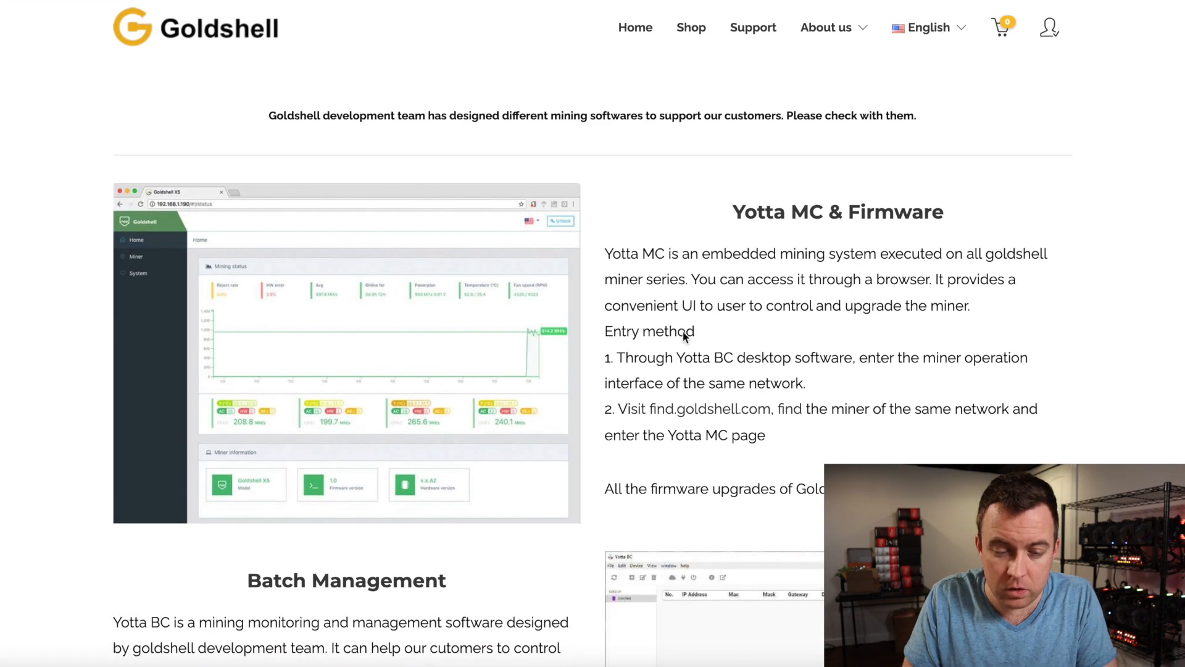
scroll(down, 3)
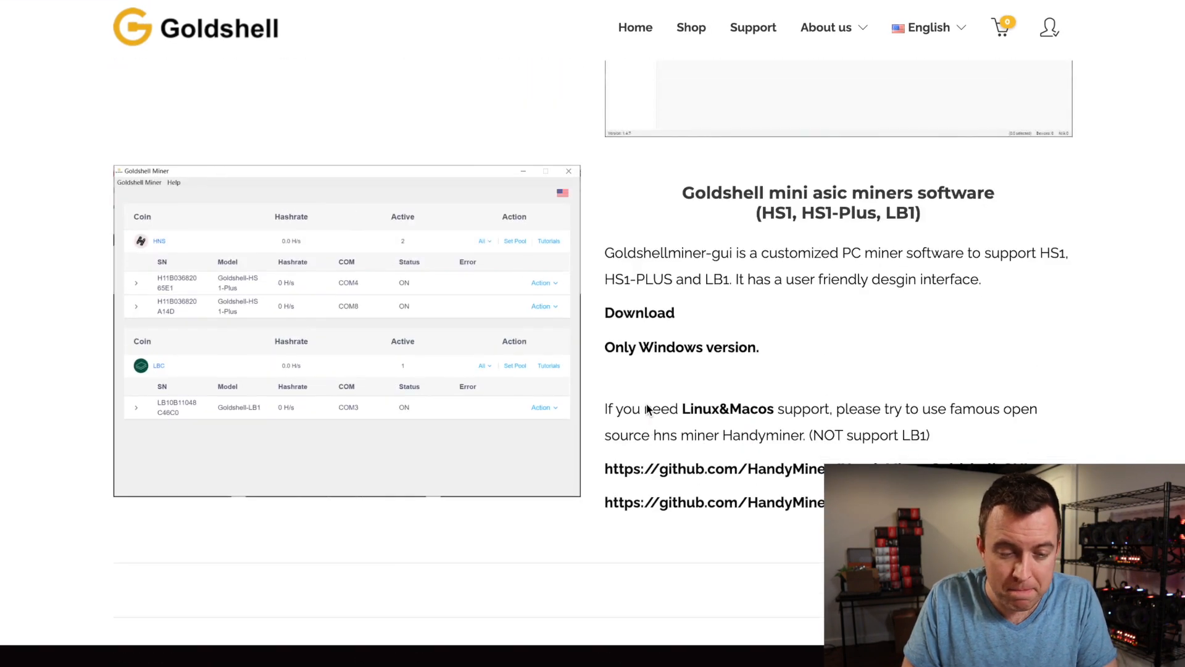
scroll(down, 3)
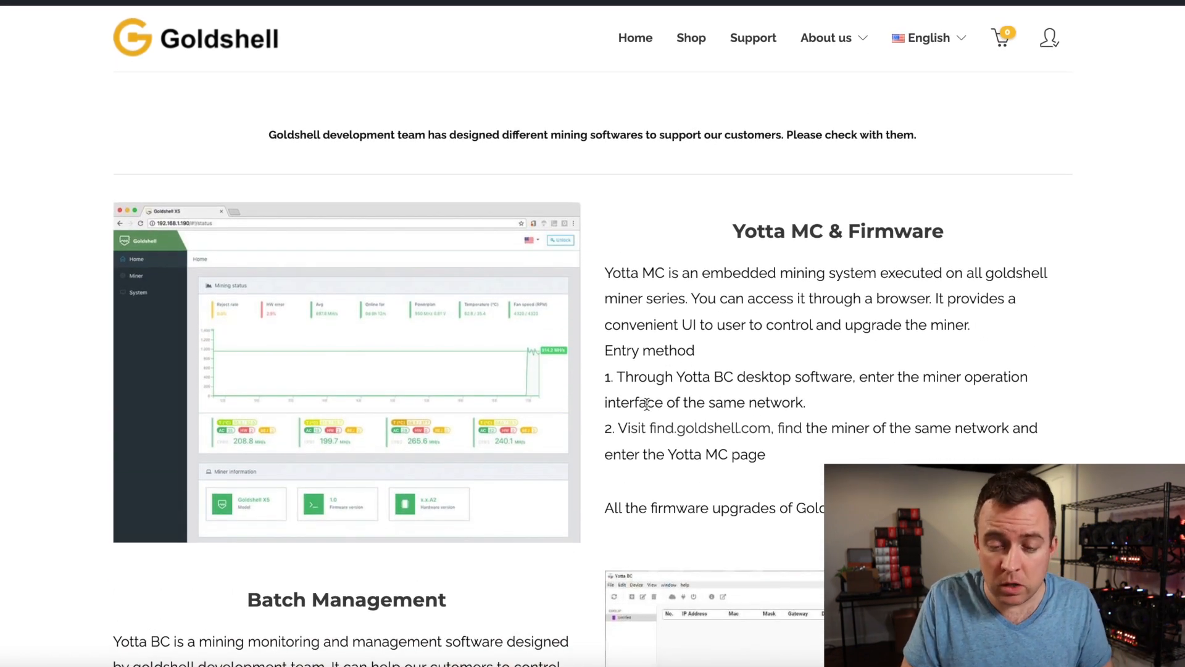
mouse_move(816, 301)
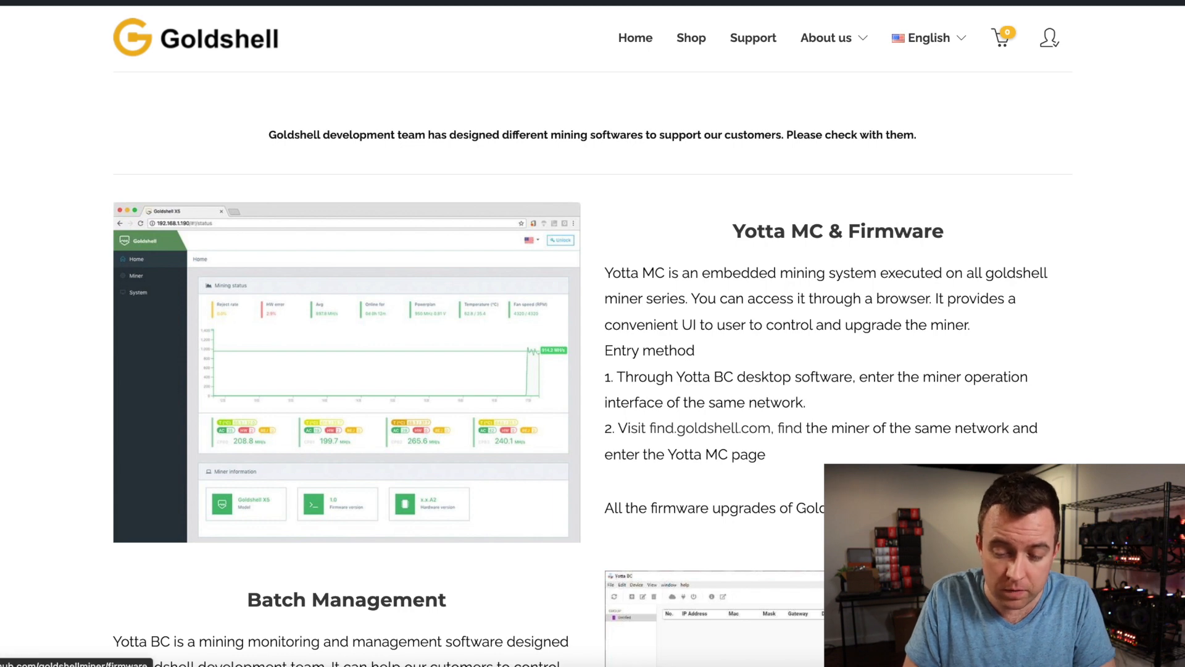
Land on the goldshellminer/firmware repository and look through its file list and README tables.
click(71, 662)
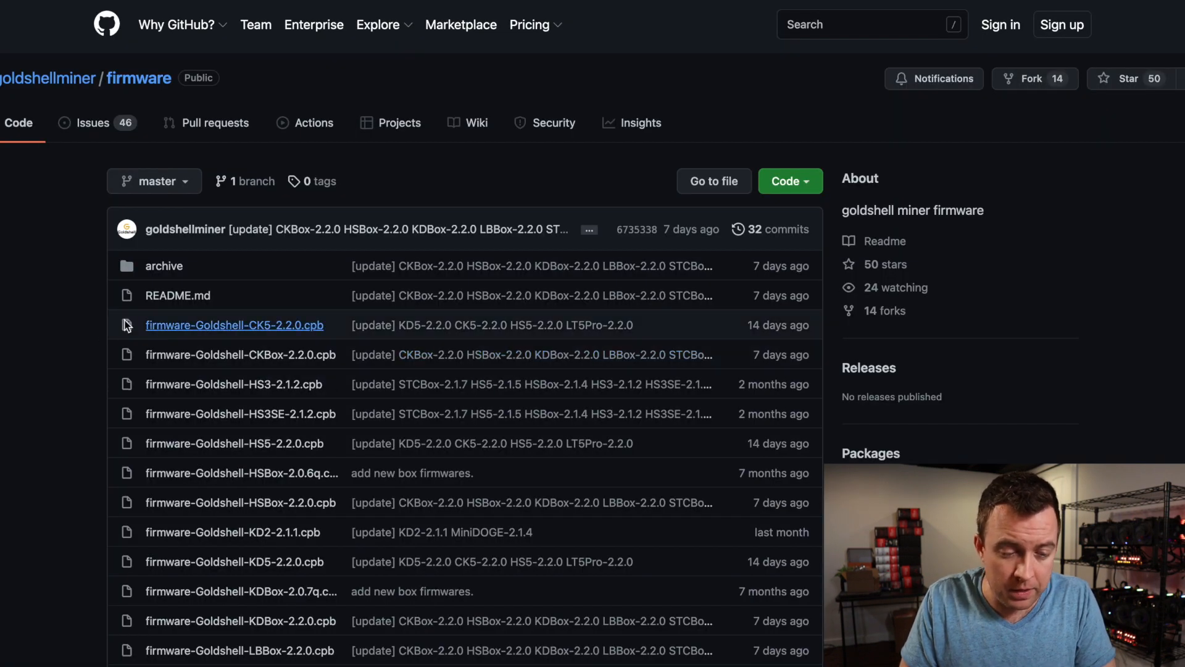
scroll(down, 3)
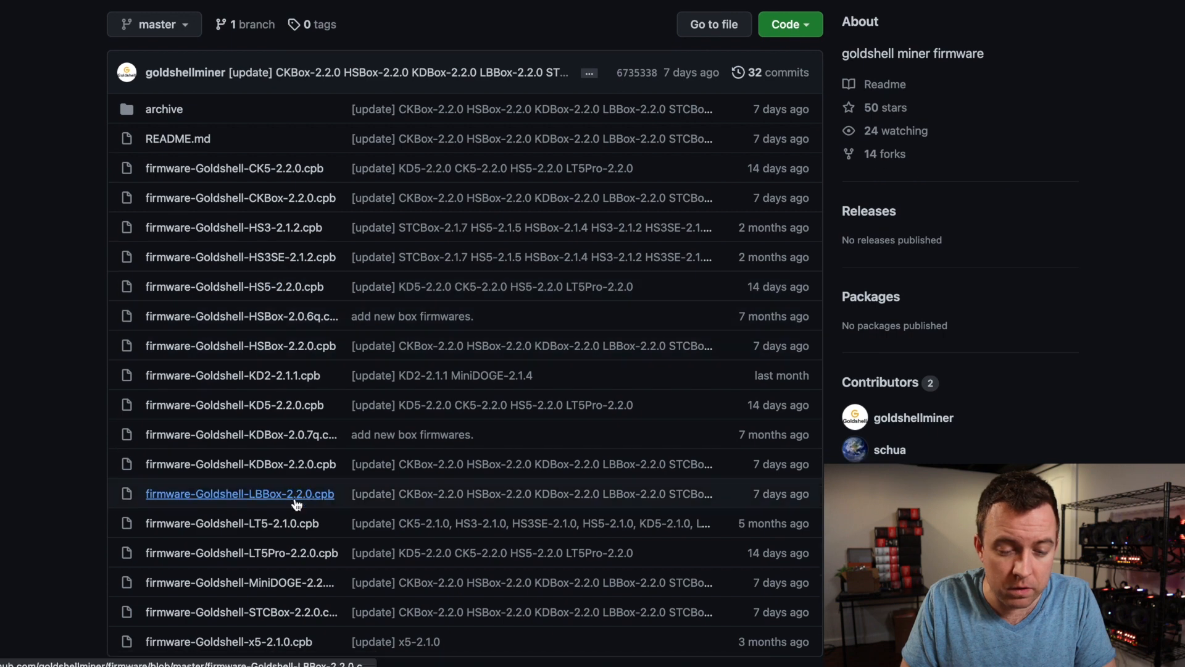
scroll(down, 3)
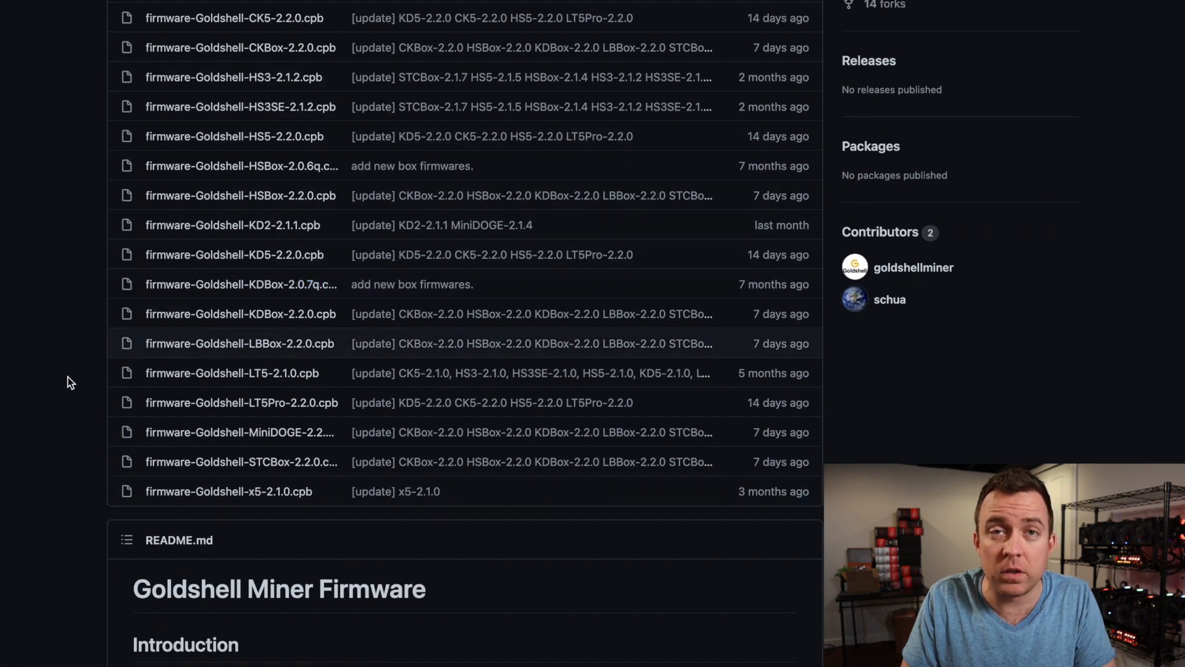
scroll(down, 3)
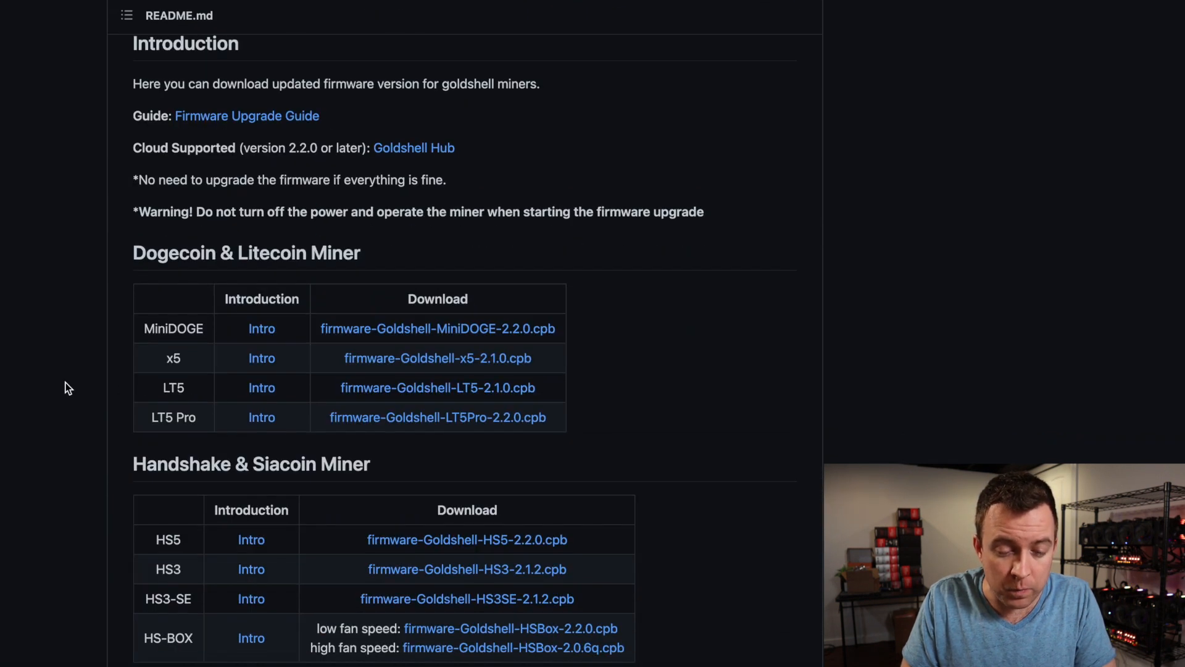
mouse_move(507, 336)
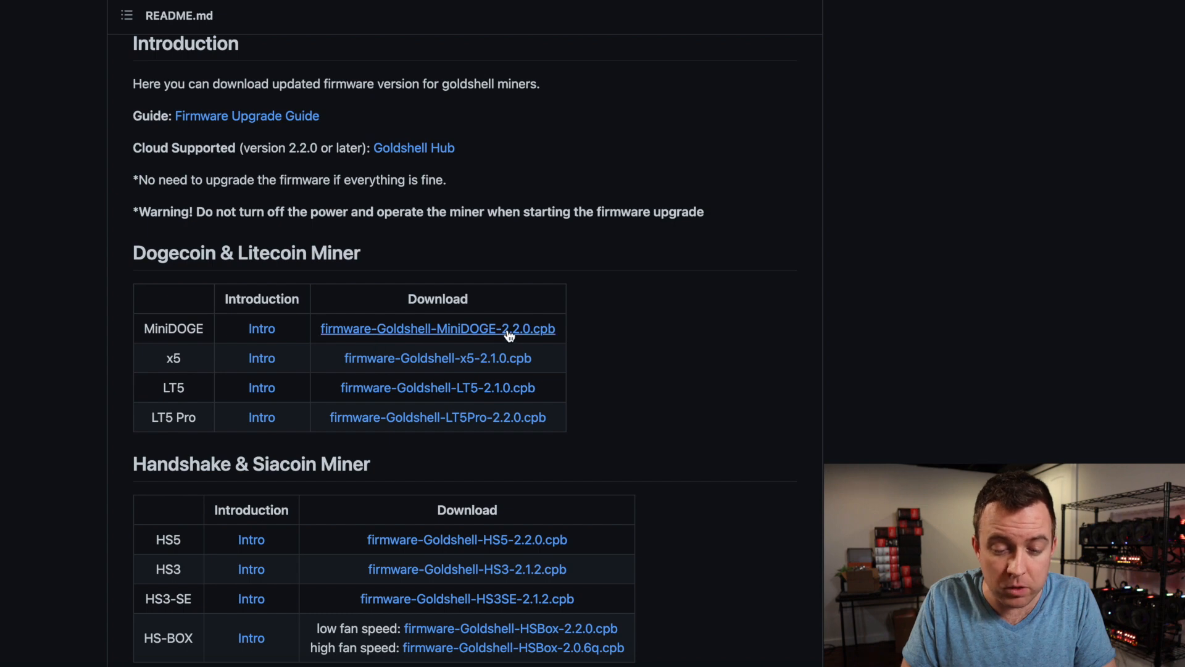
mouse_move(428, 335)
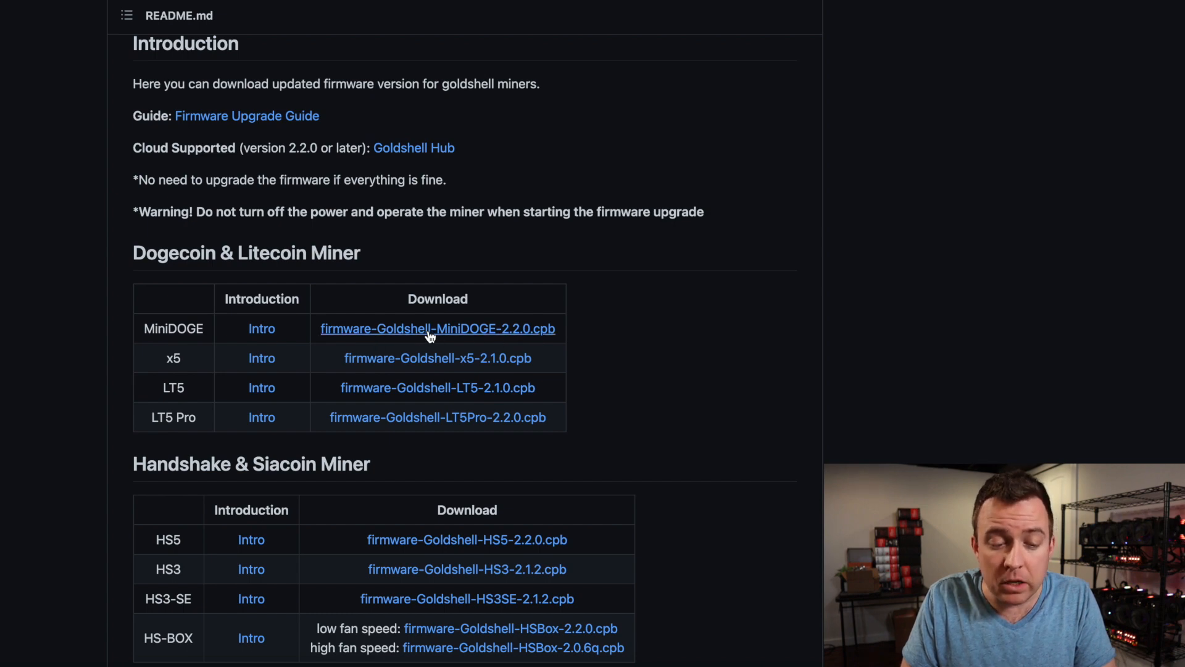
mouse_move(160, 295)
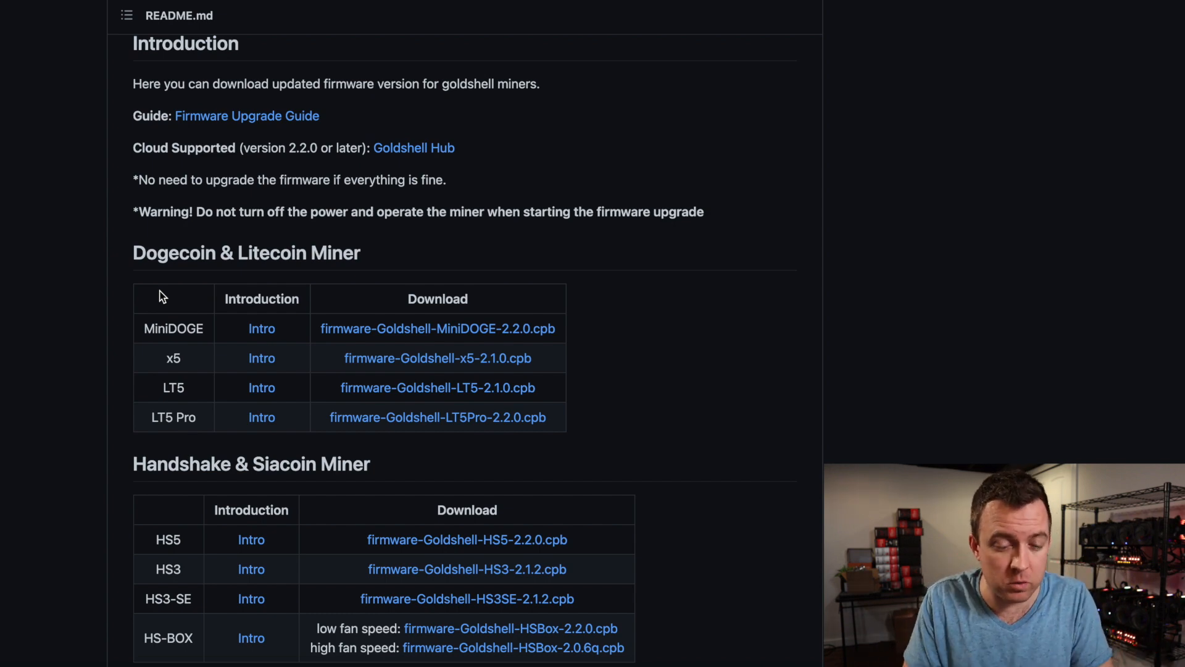
mouse_move(86, 287)
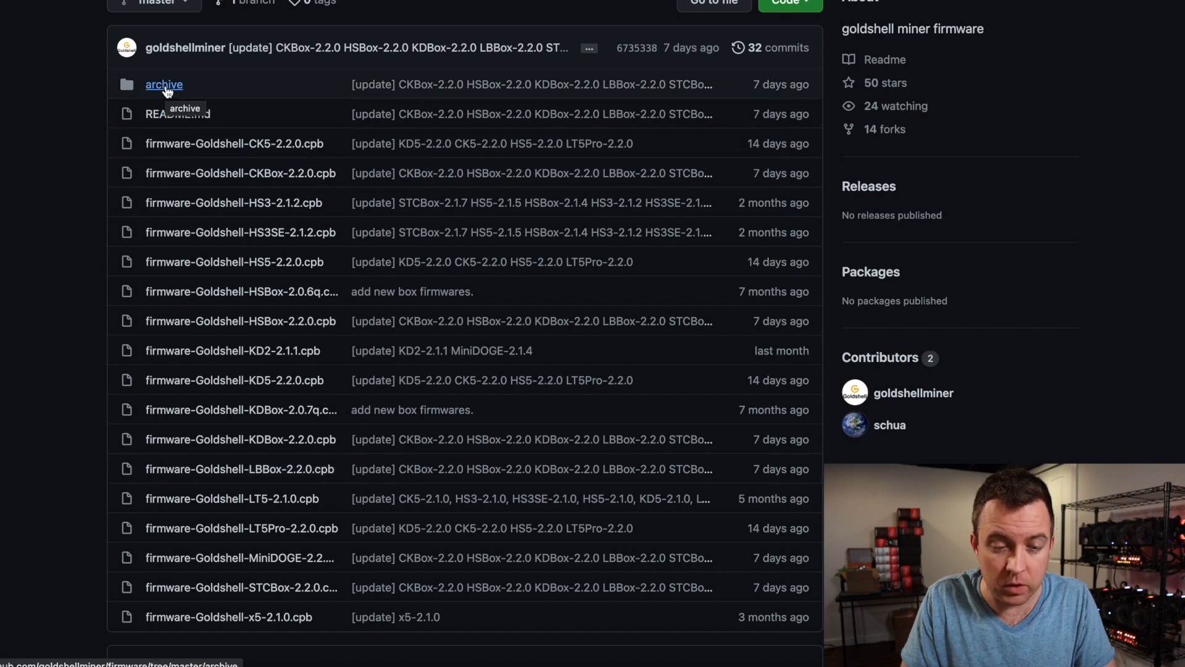
Locate firmware-Goldshell-MiniDOGE-2.1.4.cpb in the archive folder and bring up its file page.
click(163, 84)
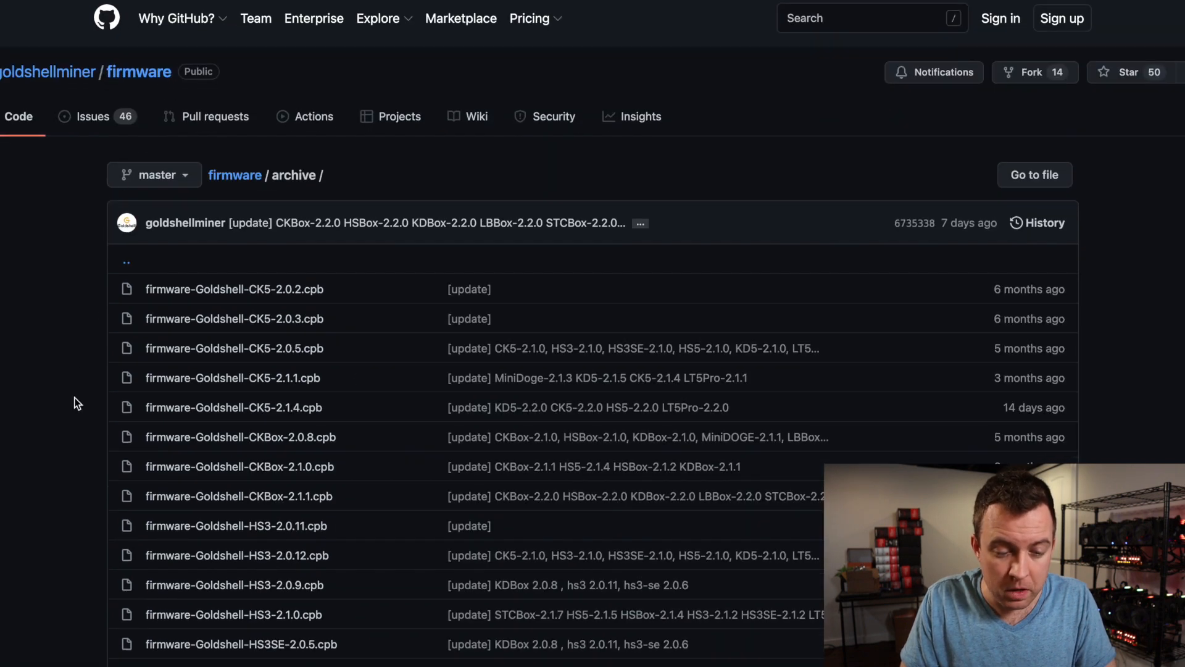
scroll(down, 3)
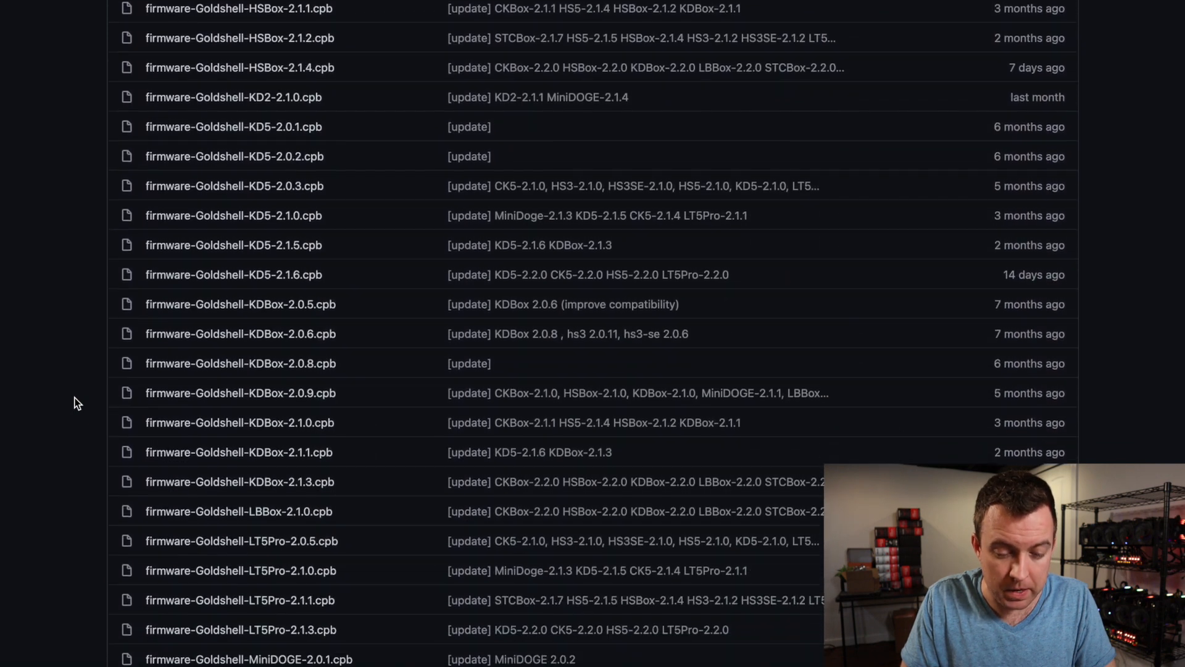
scroll(down, 3)
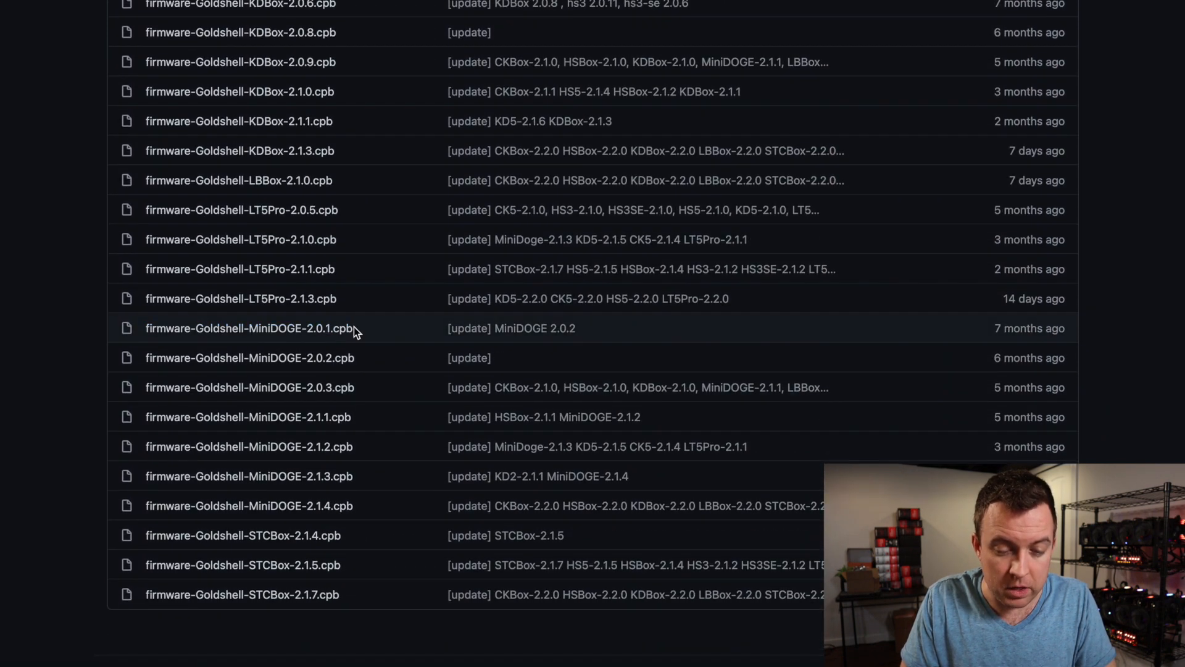
mouse_move(248, 327)
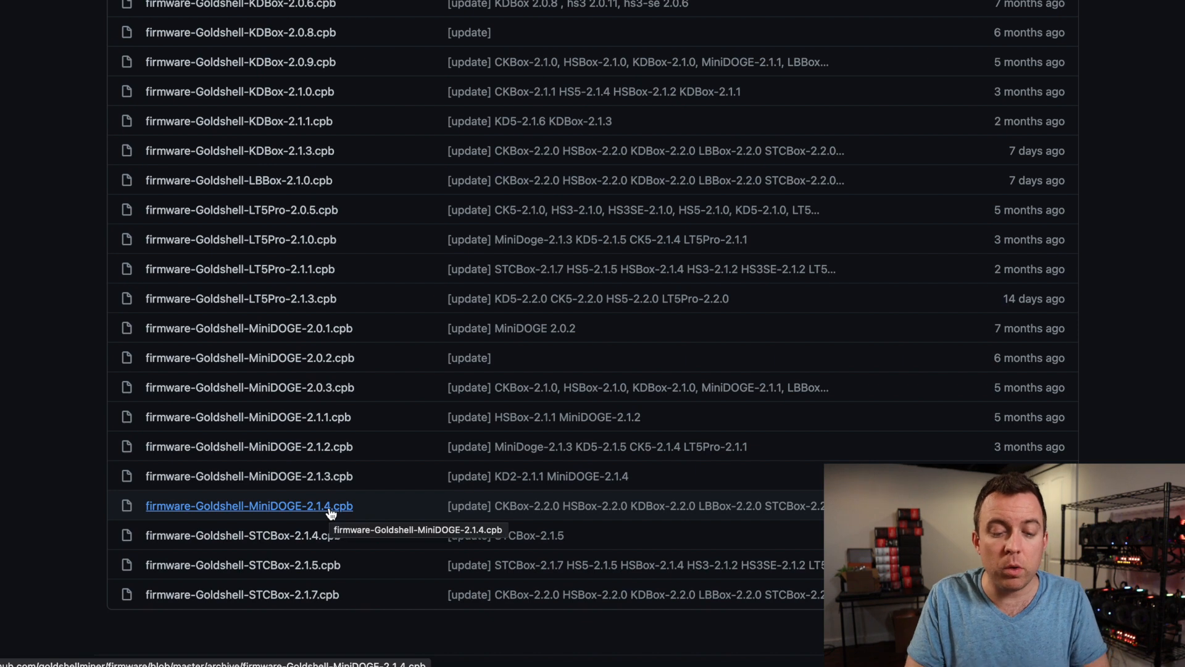
click(249, 506)
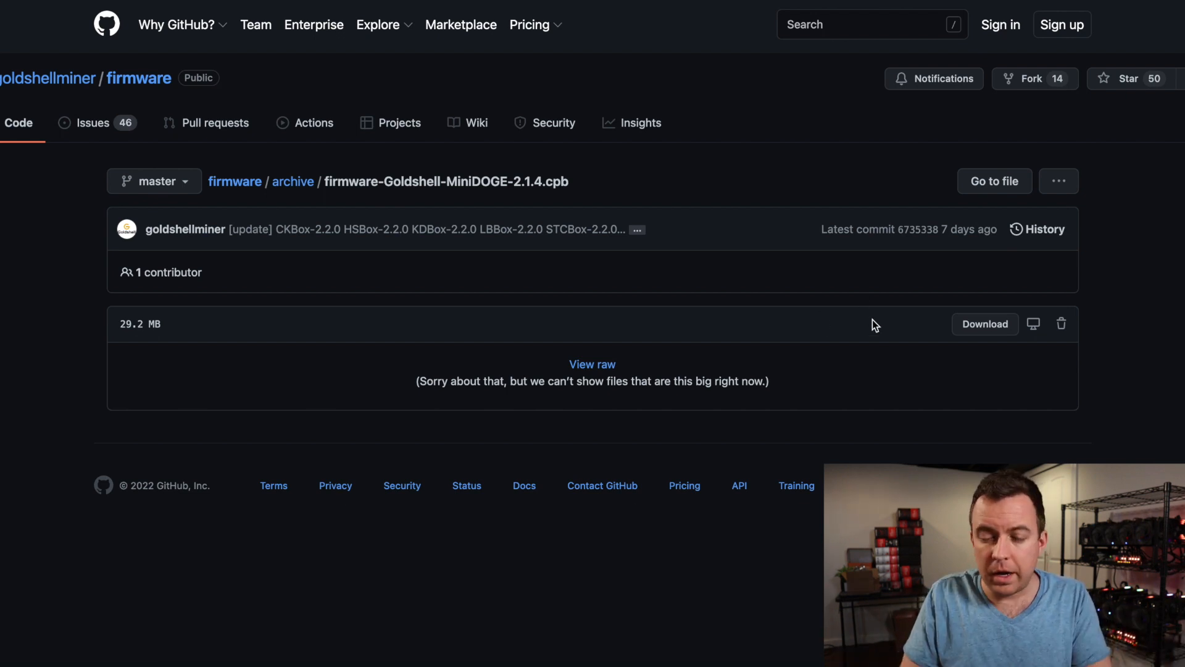
Download the 29.2 MB MiniDOGE 2.1.4 firmware file from its GitHub page.
click(983, 323)
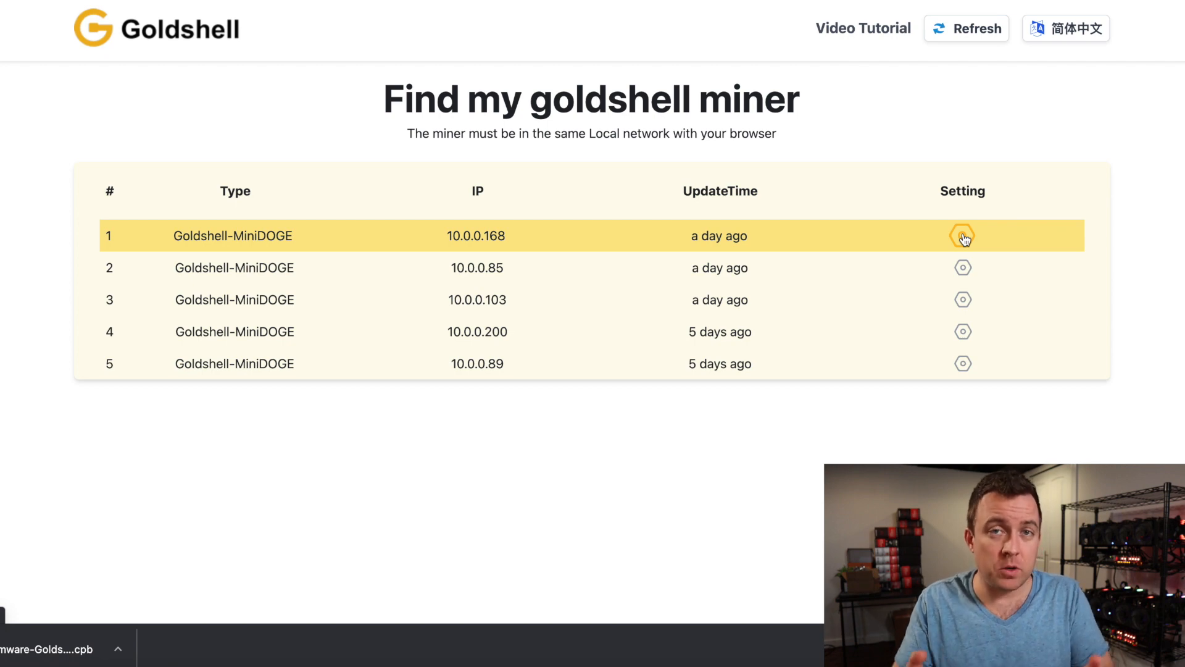
Bring up the Yotta MC dashboard for the MiniDOGE at 10.0.0.168, currently on firmware 2.2.0.
click(962, 234)
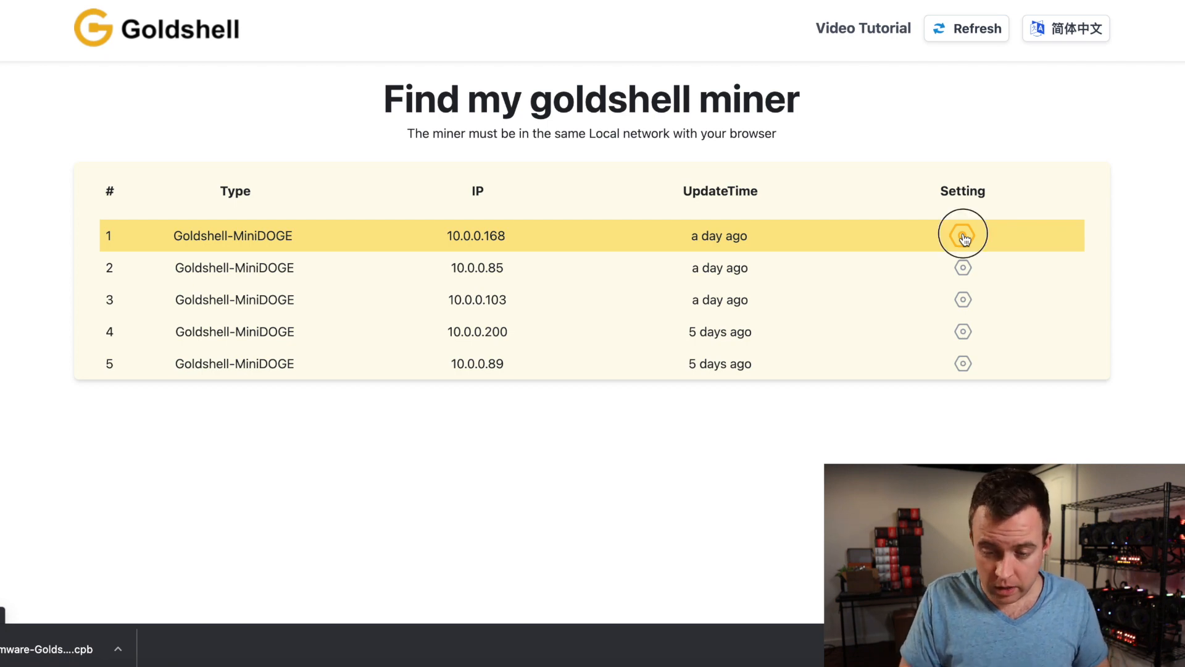
click(961, 234)
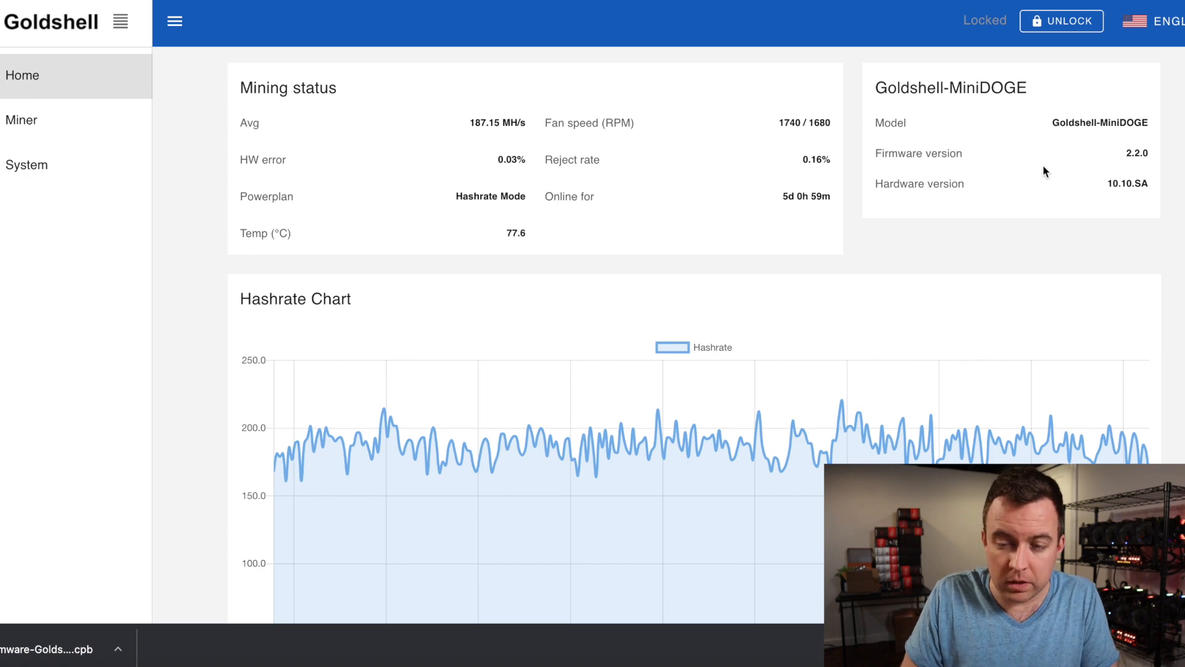
Unlock the miner with its password and reach the Update section of the System page.
click(1062, 20)
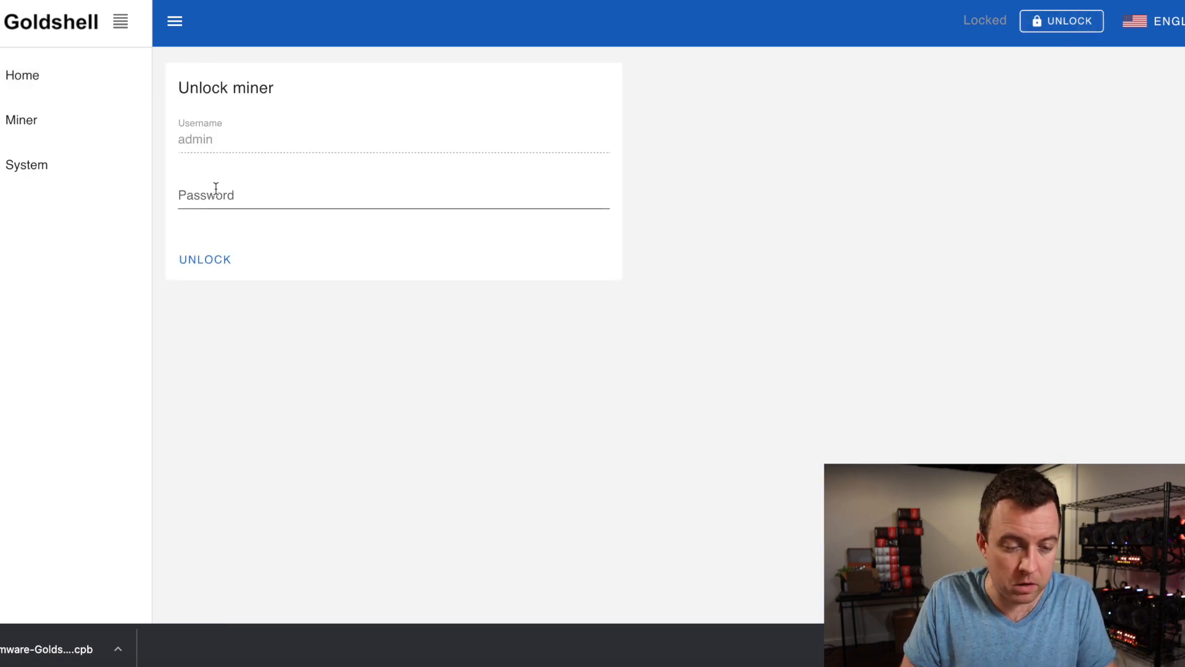
click(205, 259)
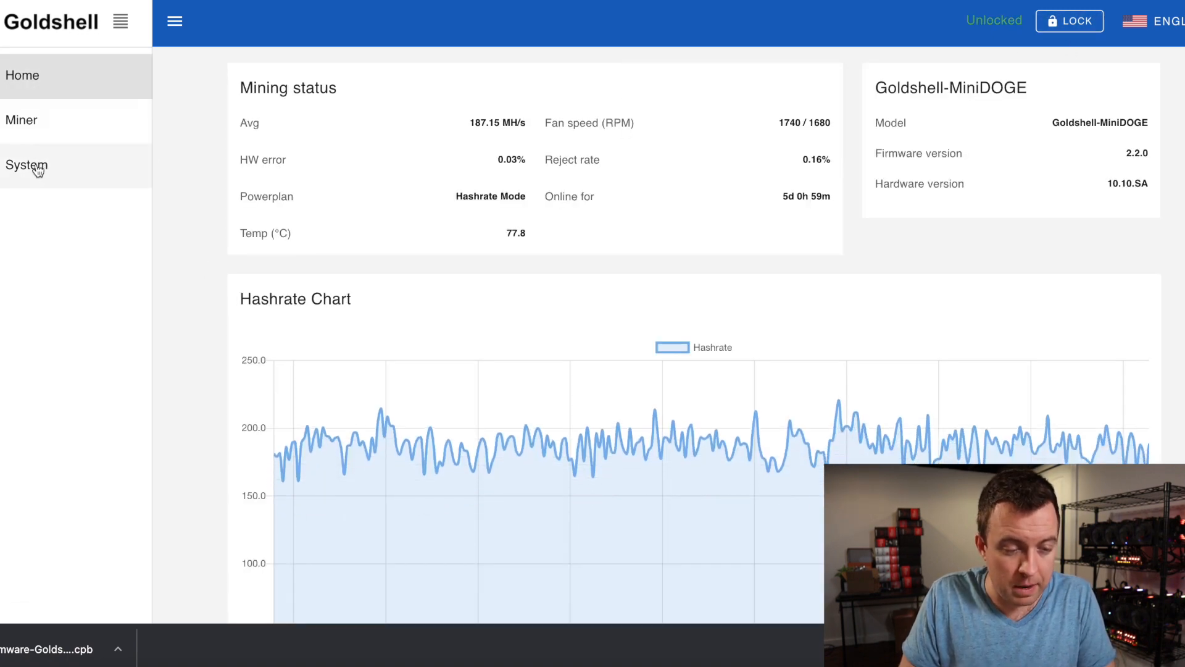
click(26, 164)
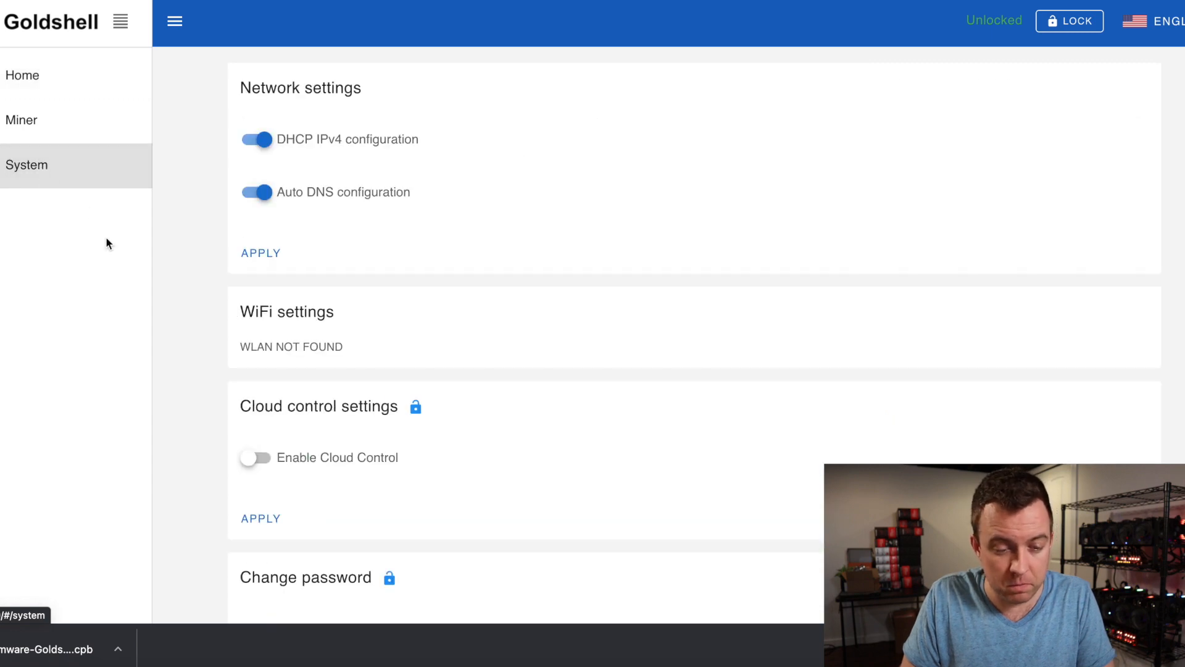
scroll(down, 3)
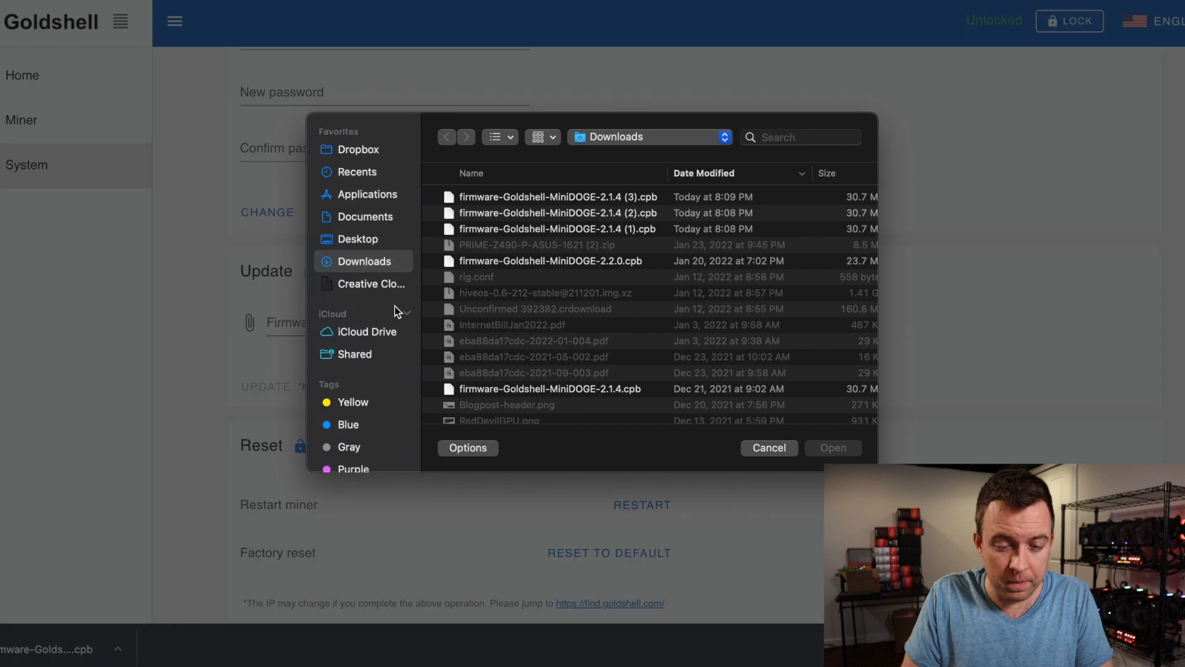
Choose the downloaded MiniDOGE 2.1.4 .cpb file and start the firmware update.
click(557, 196)
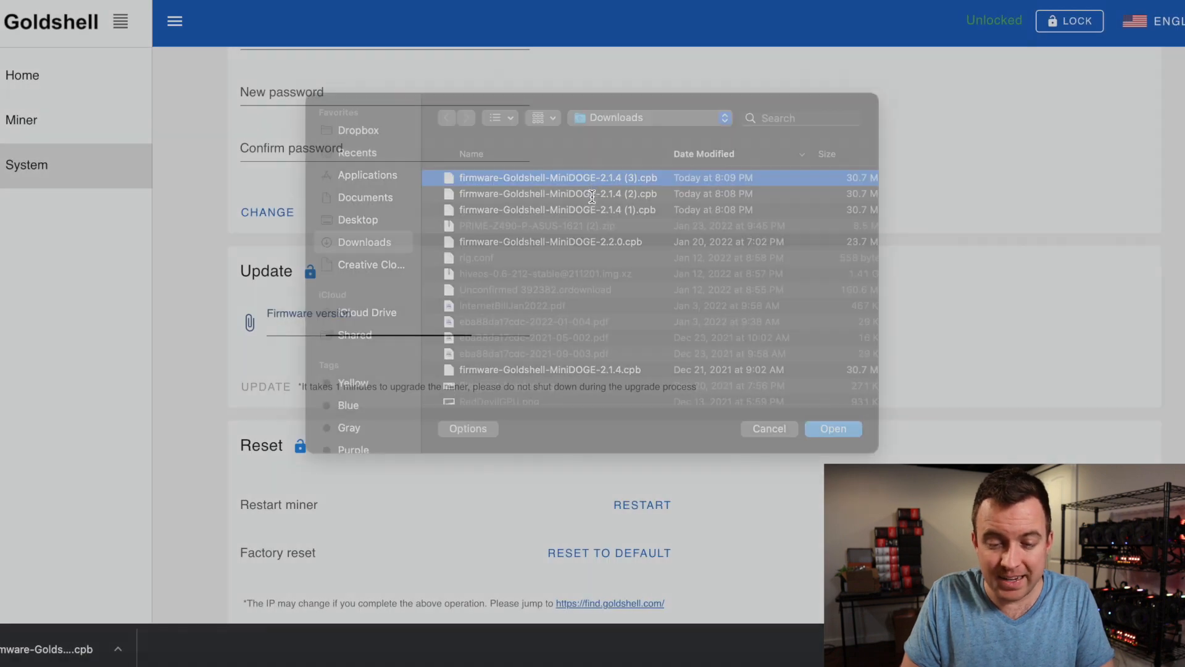
click(832, 428)
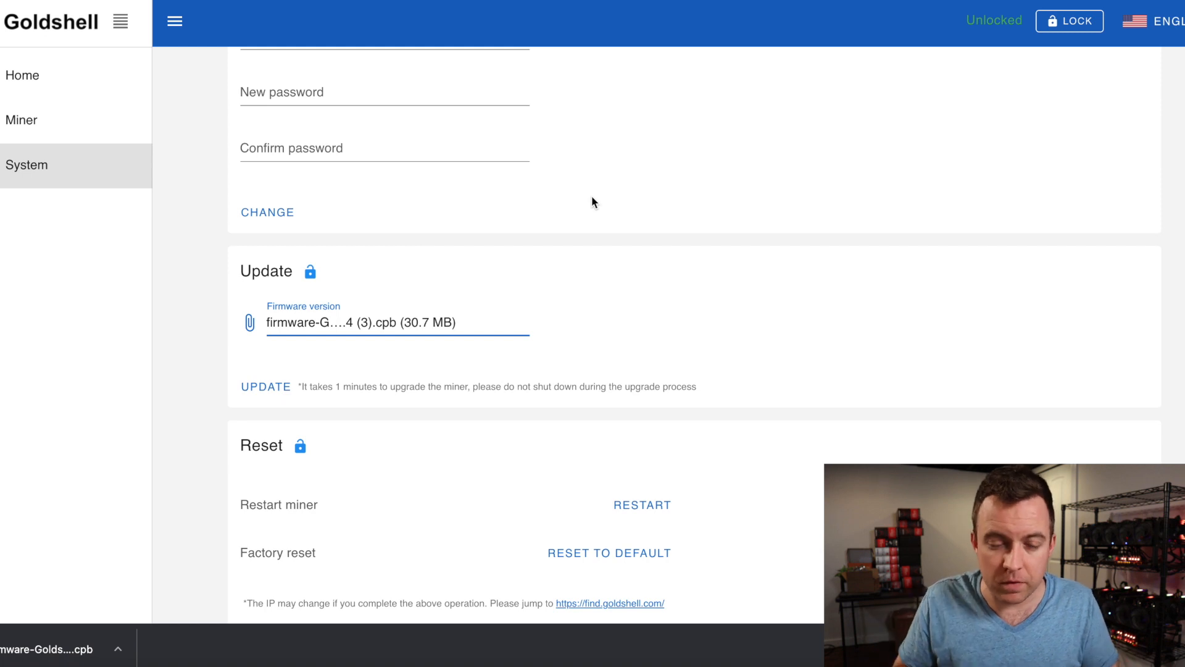
mouse_move(210, 329)
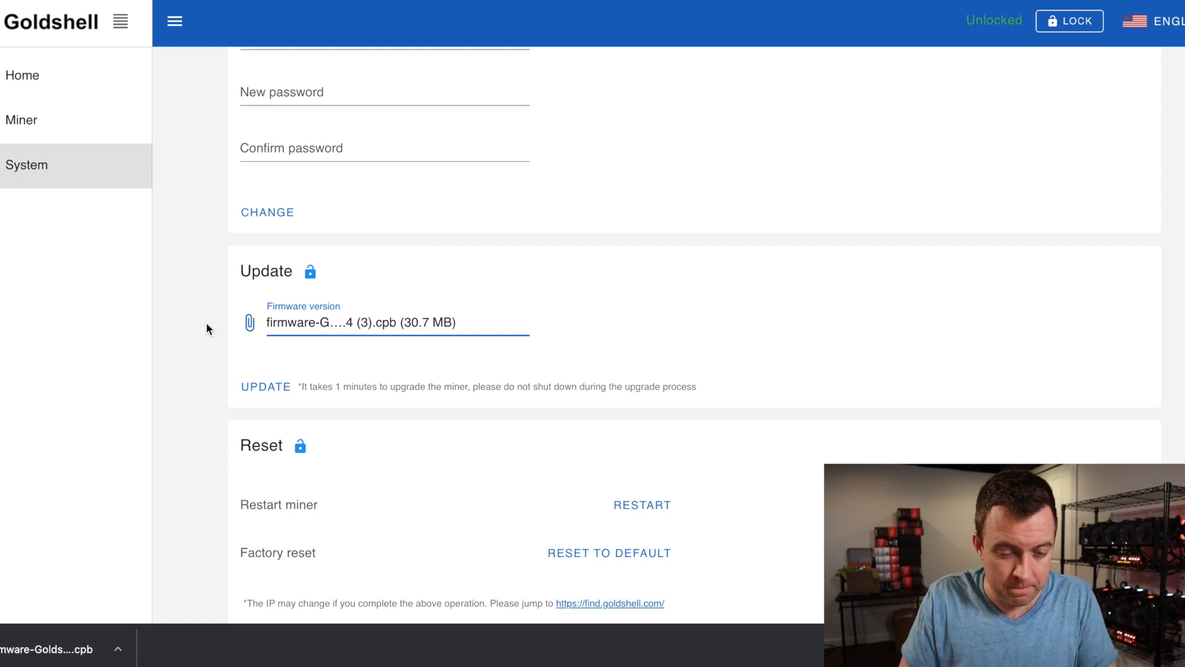
click(265, 387)
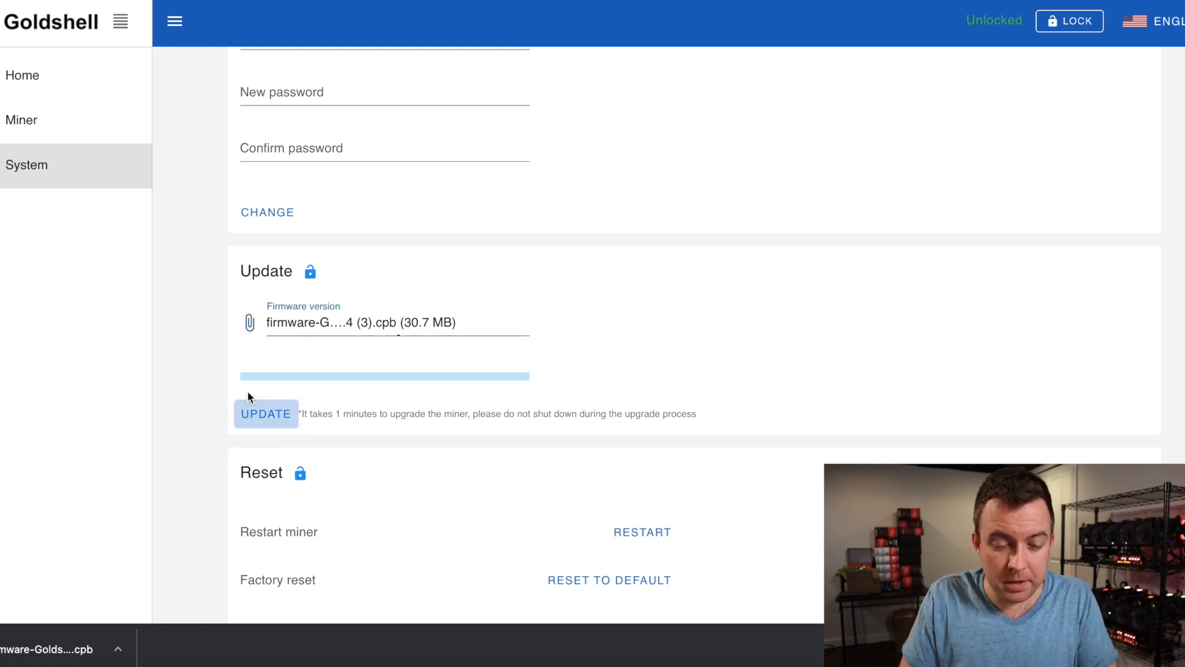
click(266, 413)
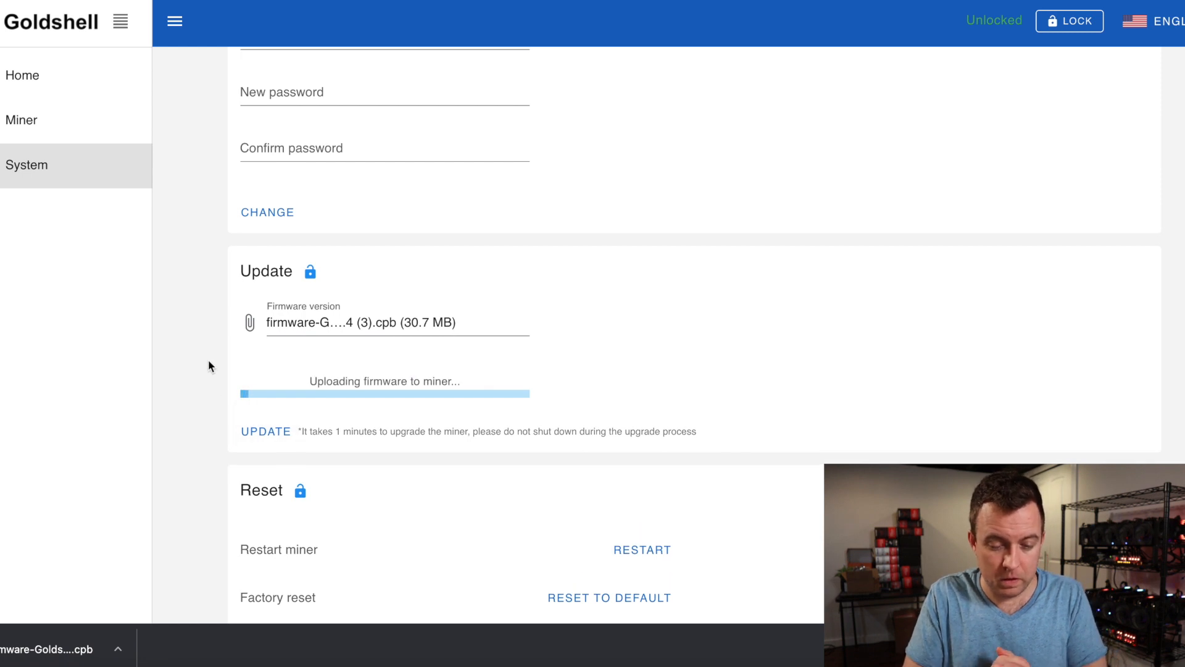